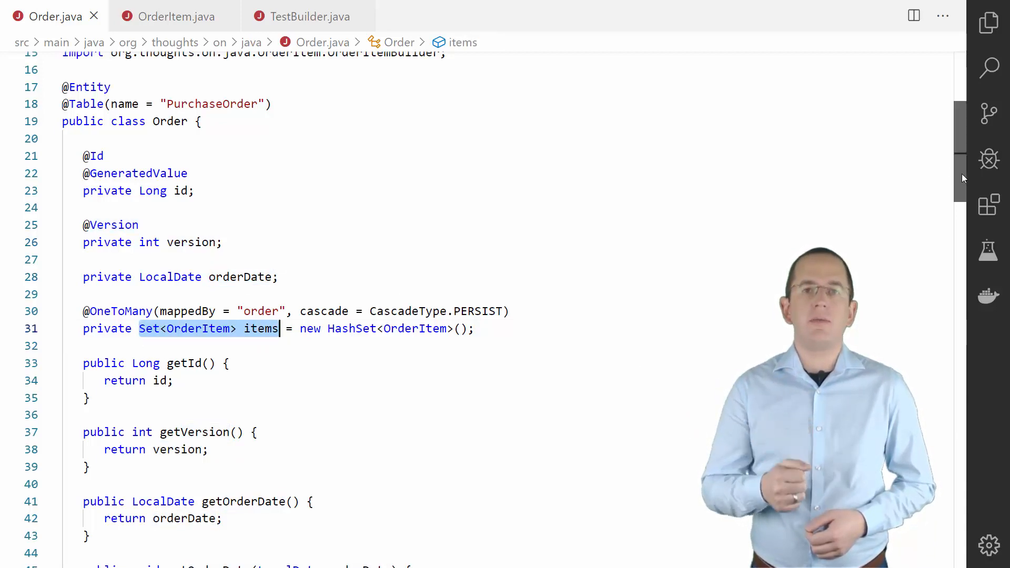
Review the OrderItemListBuilder methods, including the empty-items check in withItems
scroll(down, 3)
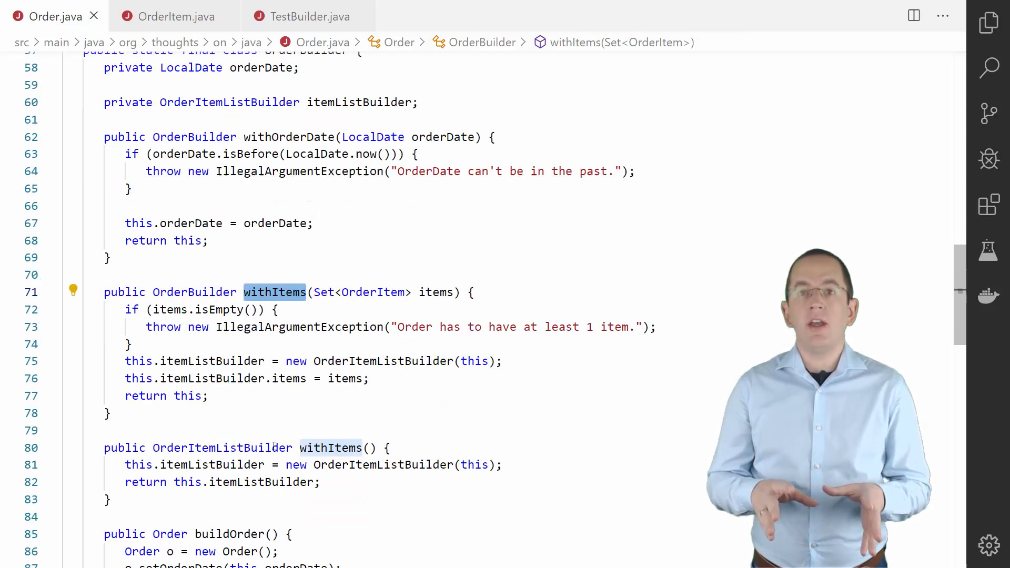
scroll(down, 3)
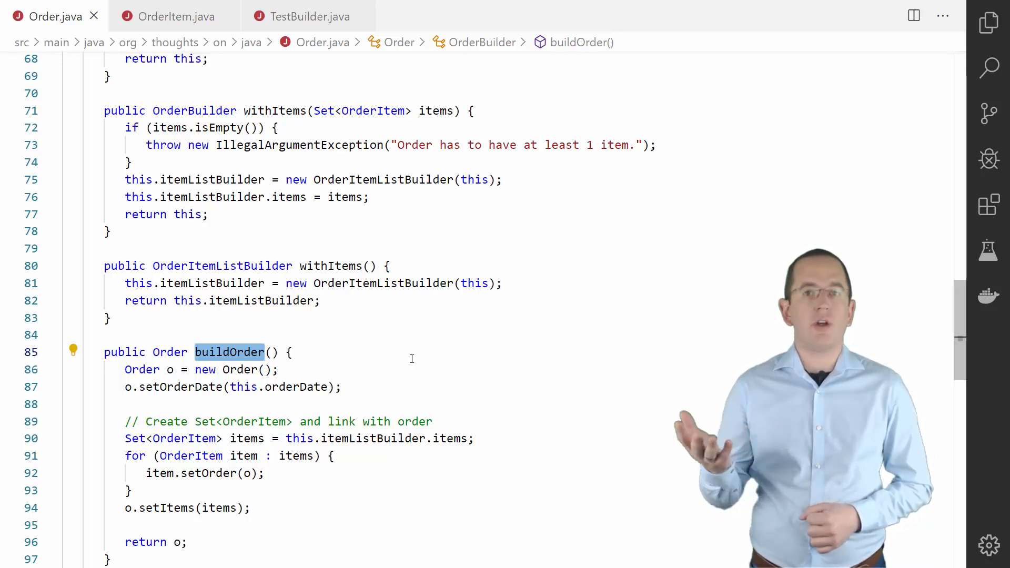
scroll(up, 3)
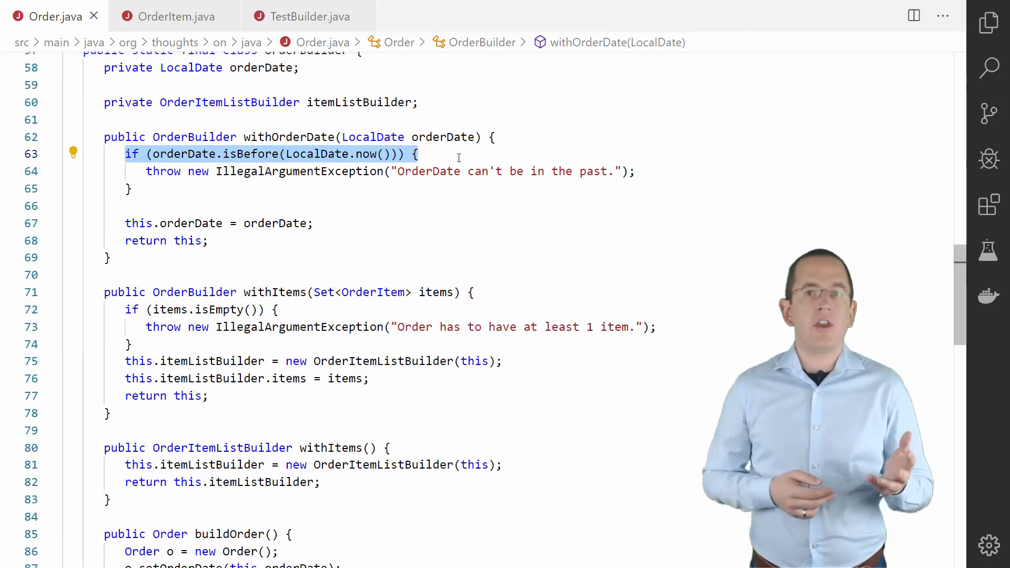
click(303, 309)
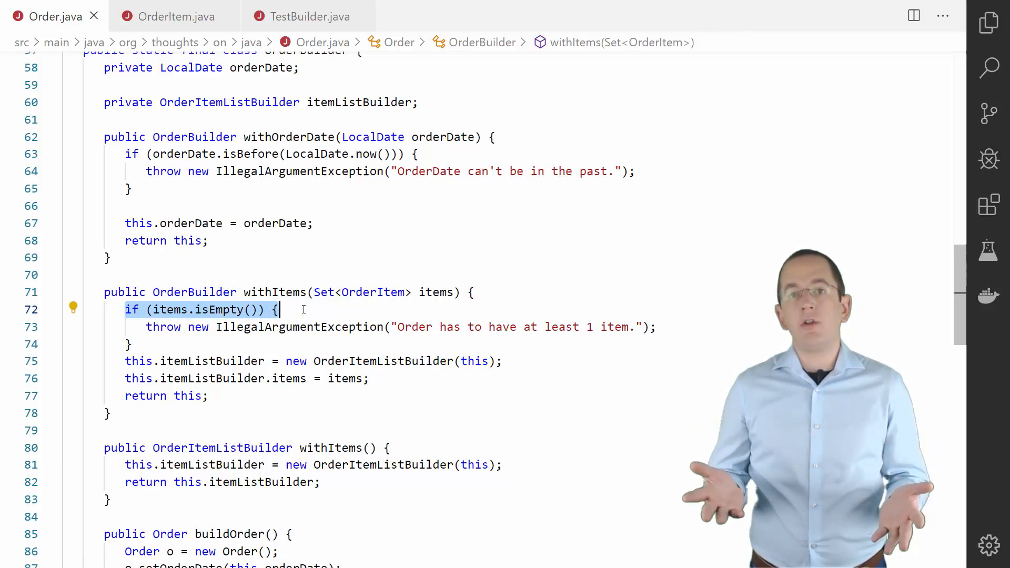
scroll(down, 3)
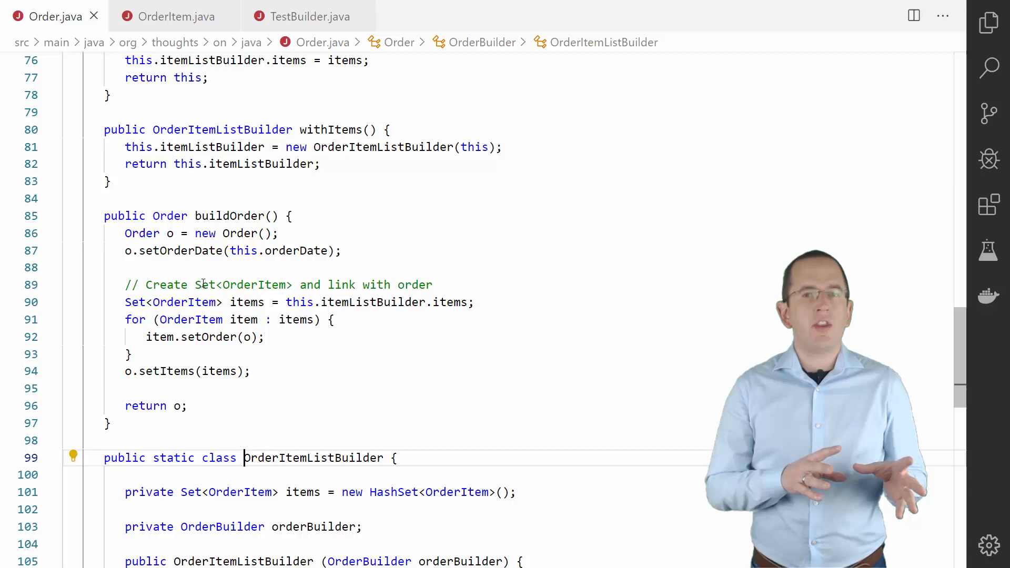
scroll(down, 3)
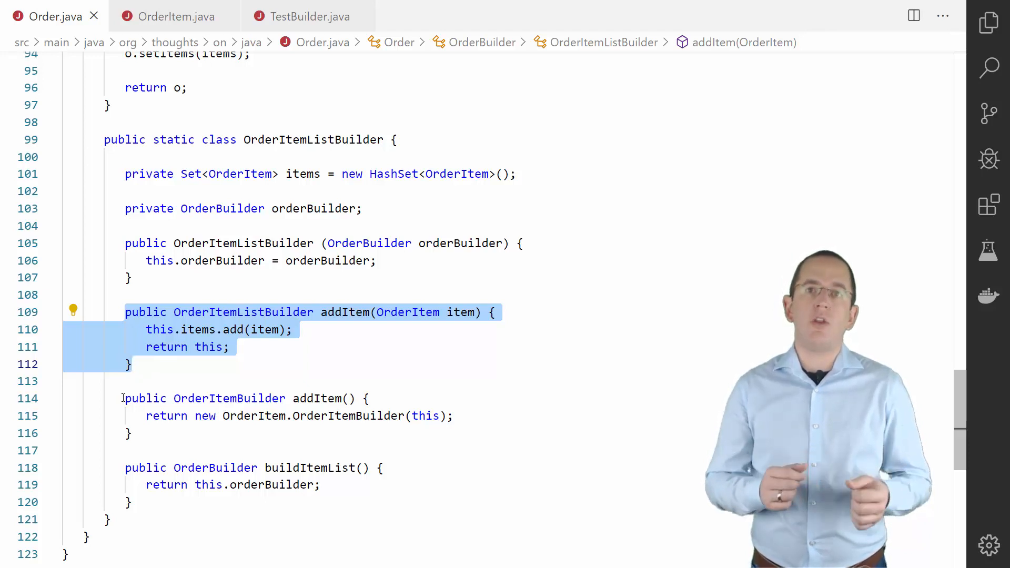
Leave the addItem method and switch to the OrderItemBuilder code in OrderItem.java
click(141, 381)
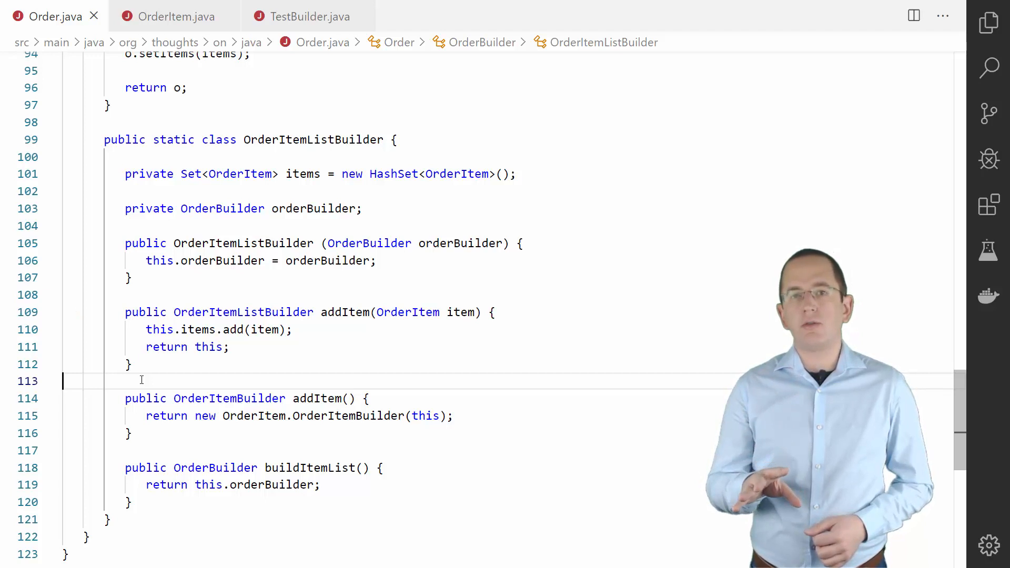
double_click(222, 208)
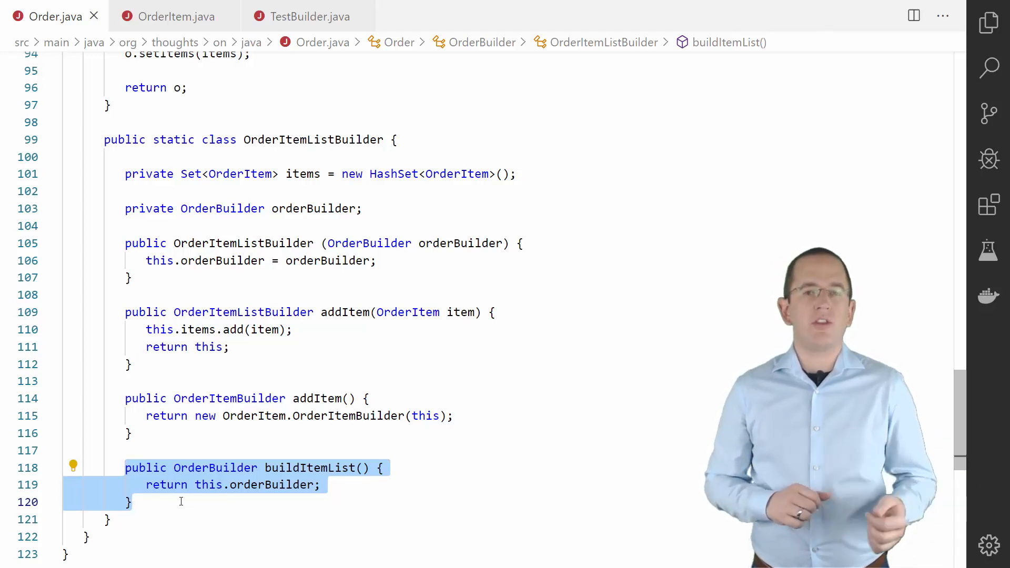
click(172, 16)
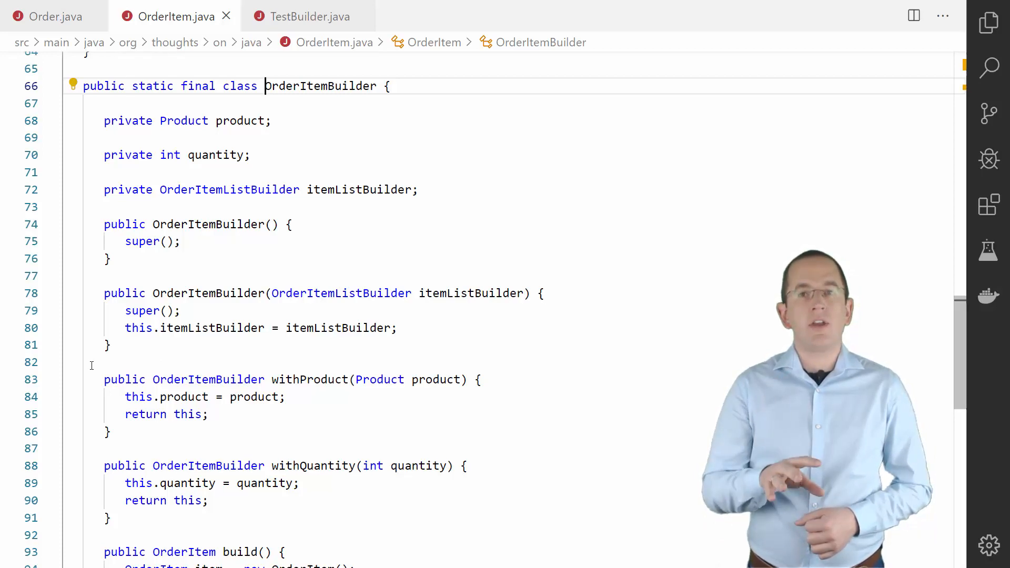
Check addToList in OrderItem.java, then view the useBuilderApi test in TestBuilder.java
scroll(down, 3)
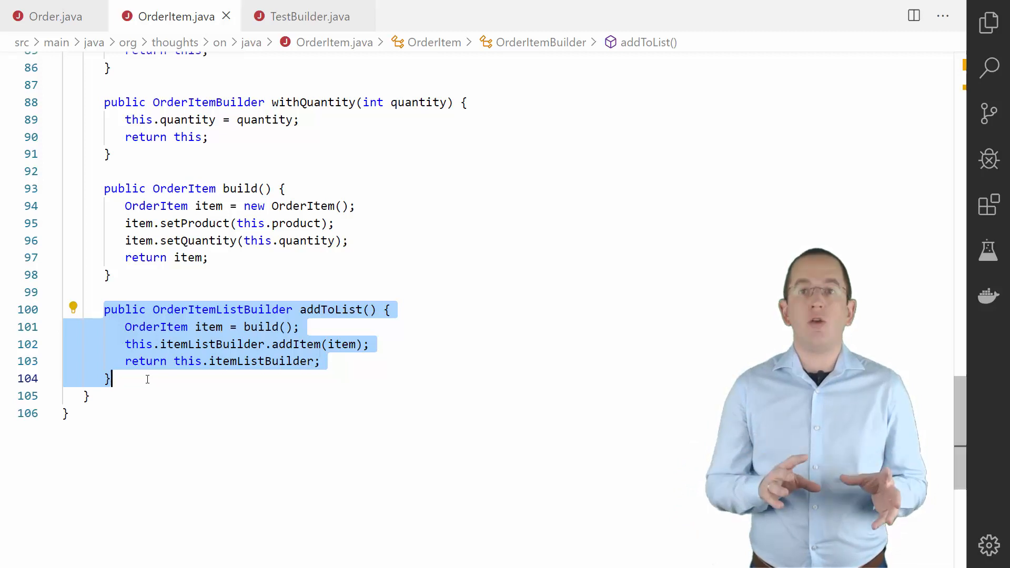
scroll(up, 3)
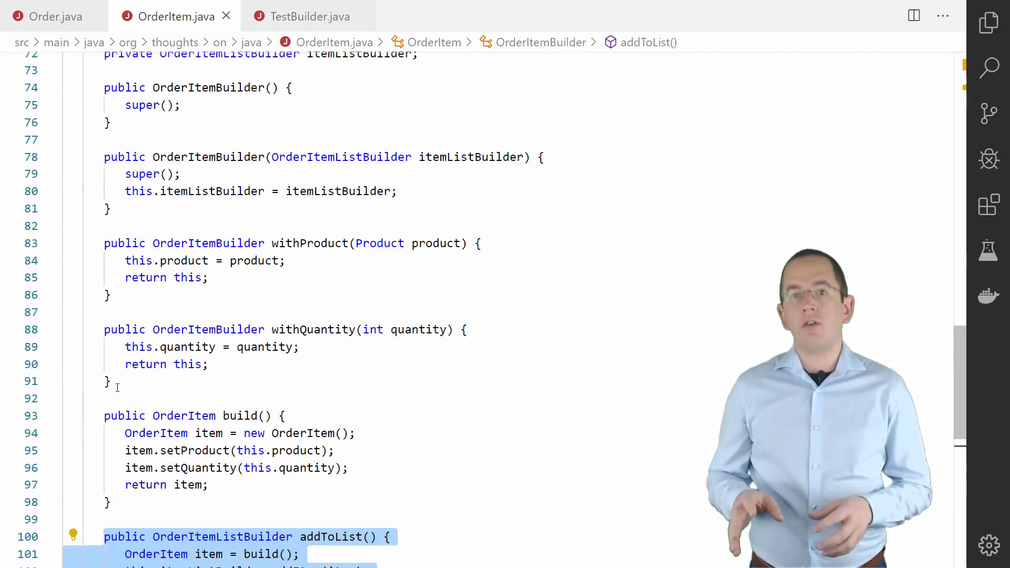
click(309, 16)
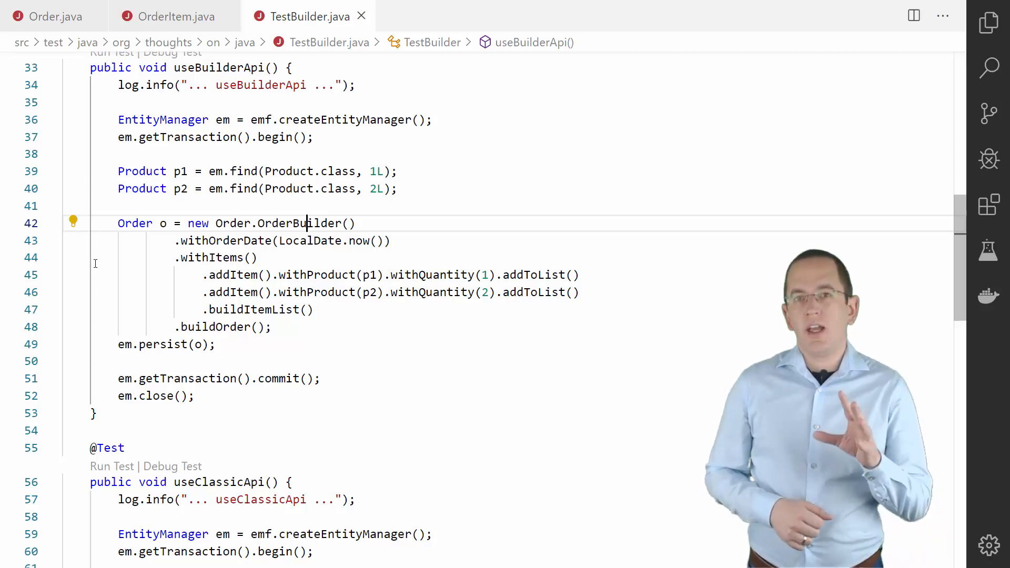
click(119, 224)
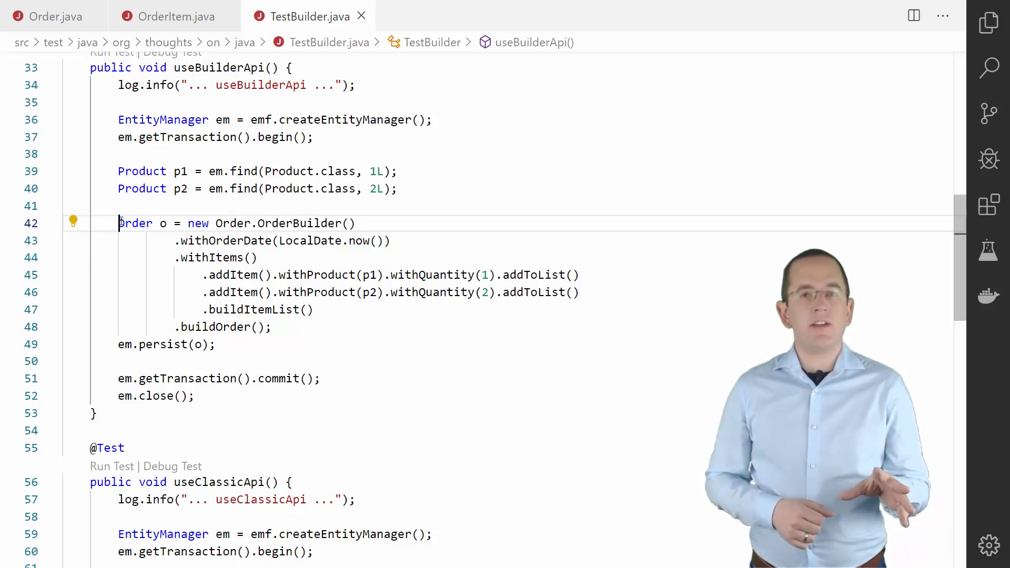